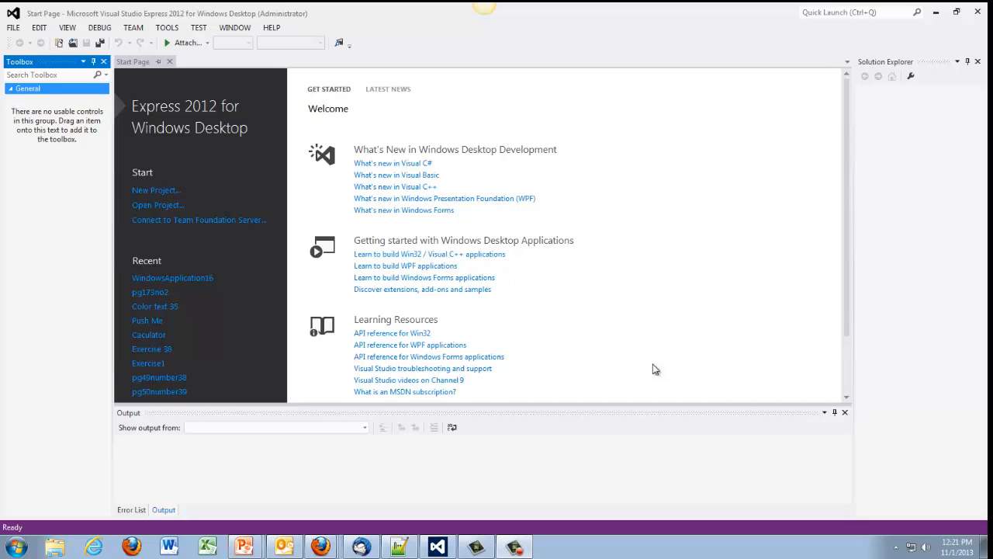
mouse_move(642, 343)
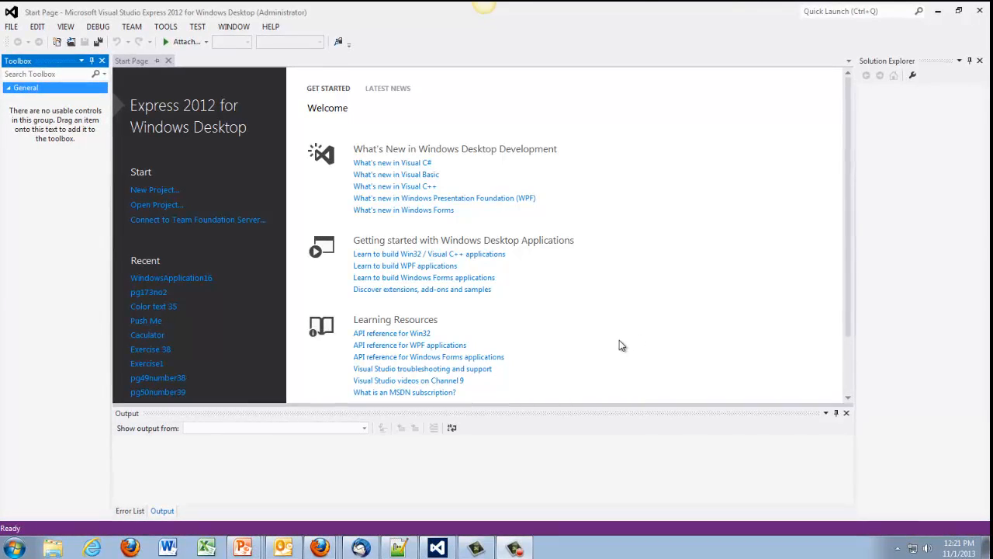
mouse_move(171, 277)
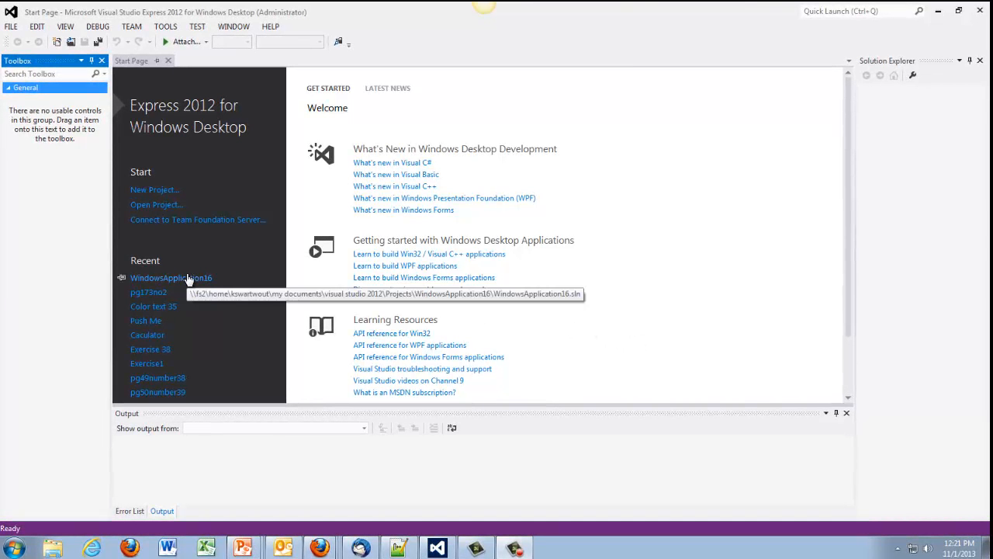
mouse_move(258, 191)
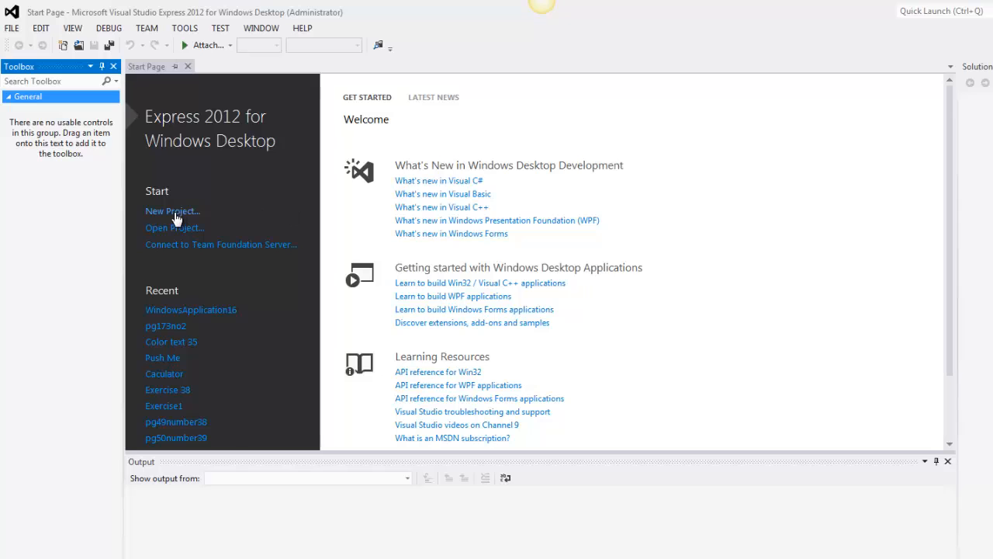
Step: Create a Visual Basic Windows Forms Application project named WindowsApplication17
click(172, 211)
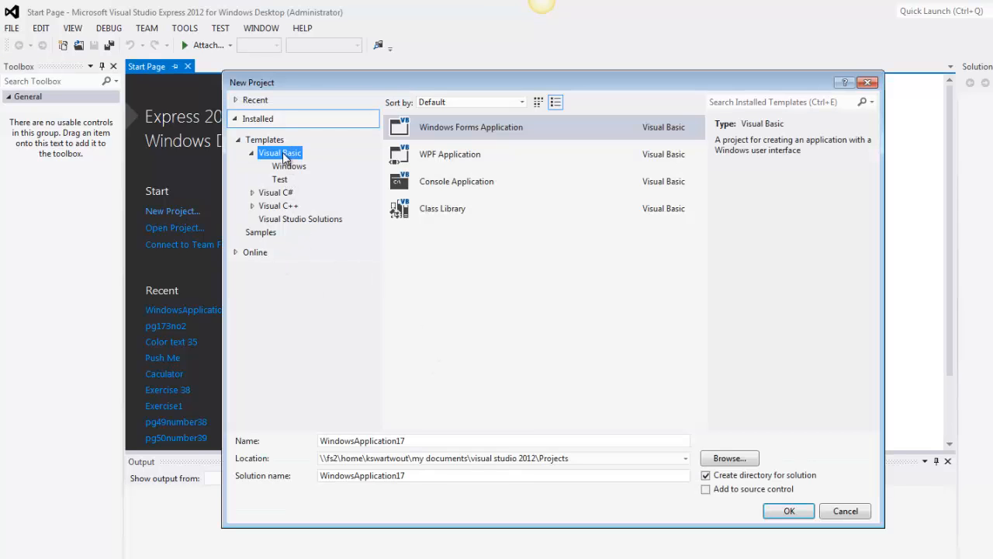
mouse_move(437, 170)
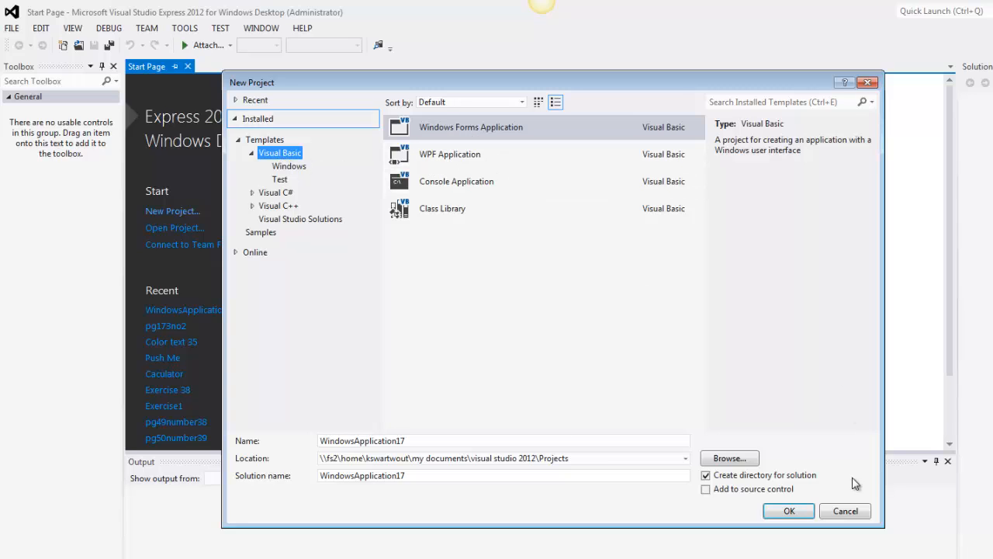
click(788, 511)
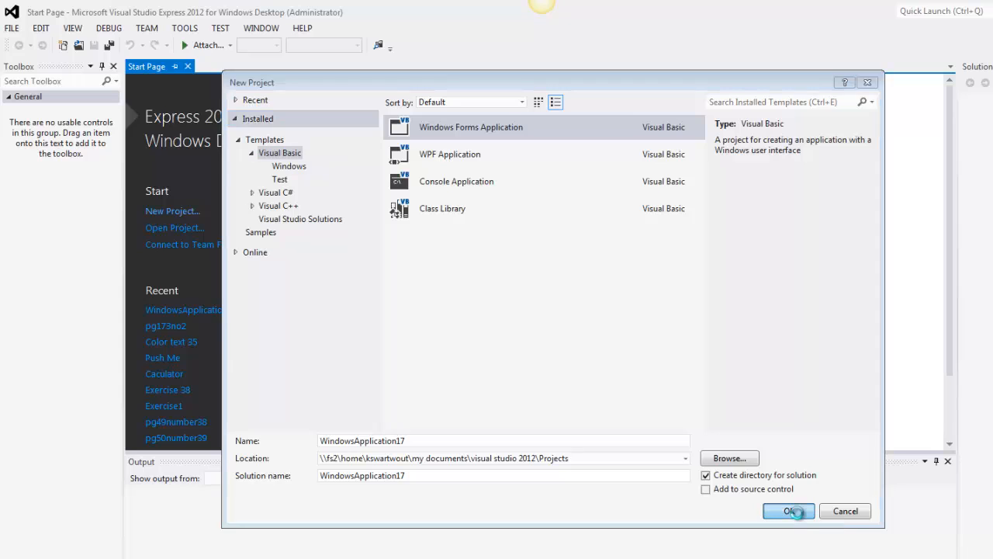
click(788, 511)
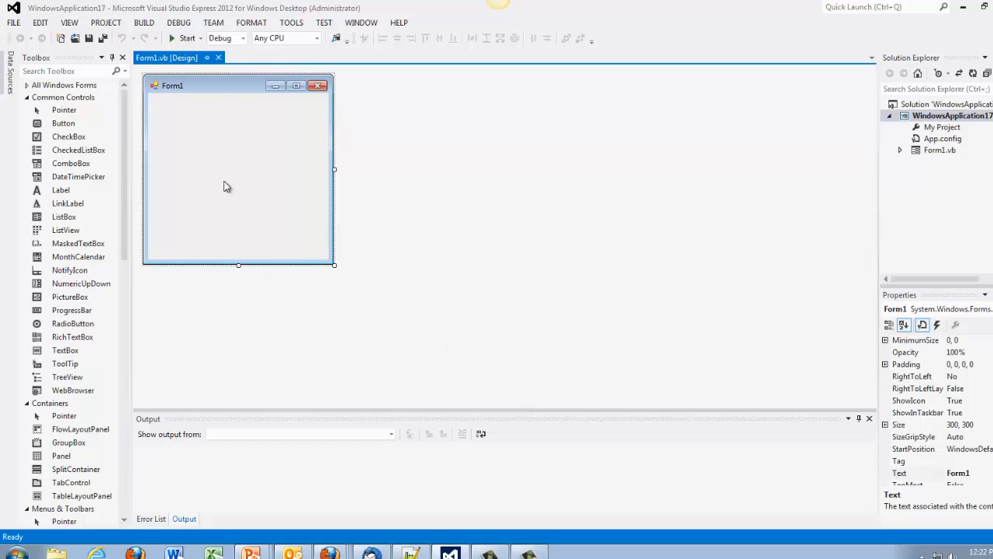
mouse_move(218, 117)
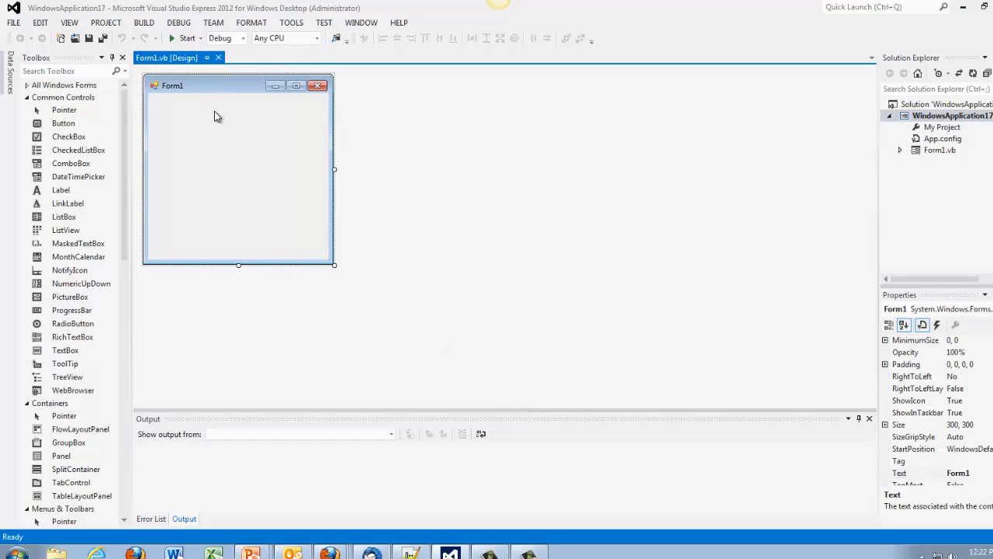
mouse_move(63, 123)
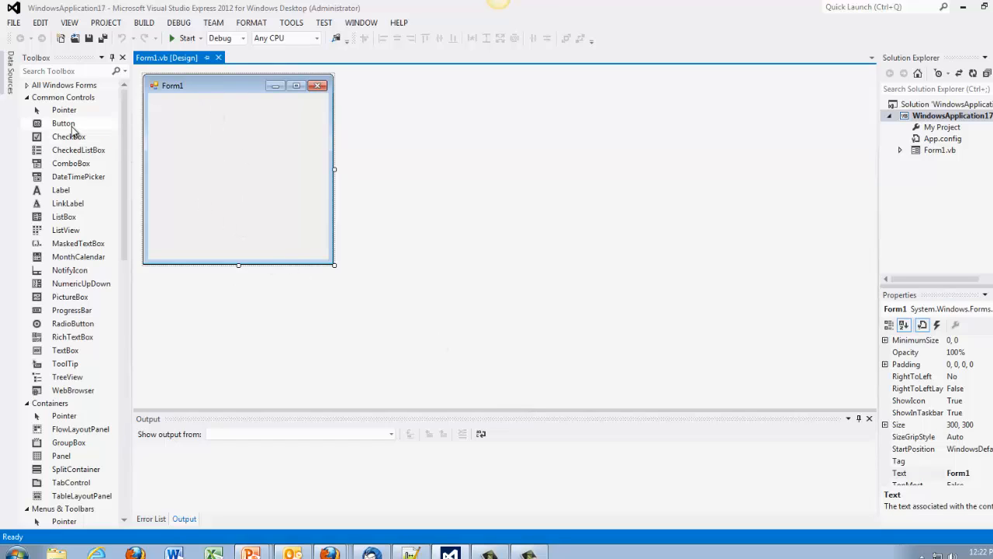
Step: Add an enlarged button to Form1 named btnClick with the caption 'Click'
drag(63, 123, 231, 182)
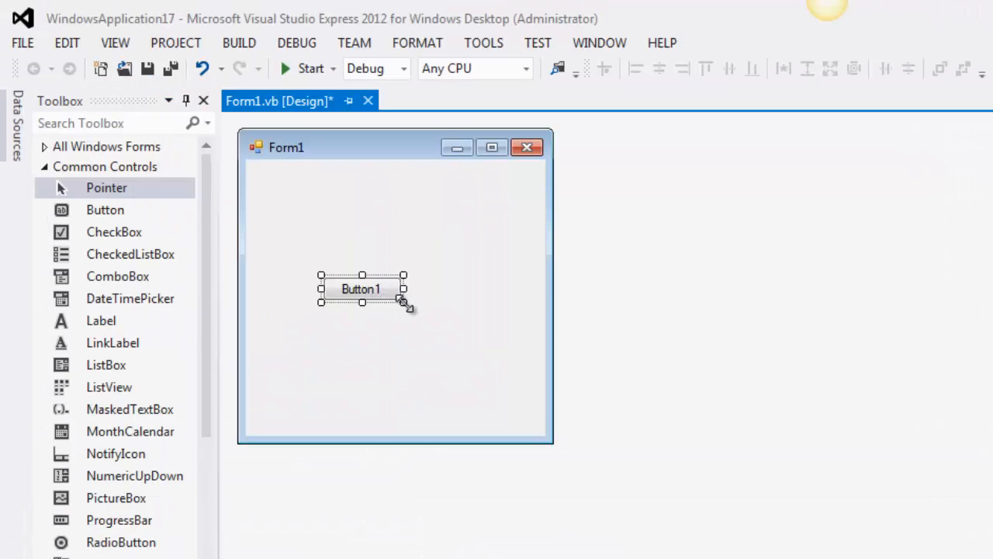
drag(403, 301, 447, 330)
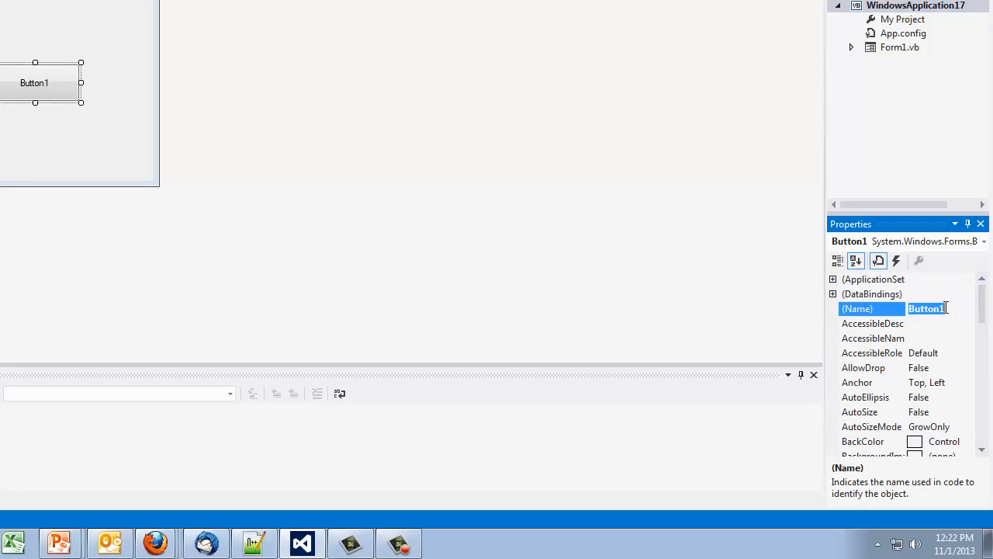
text(btn)
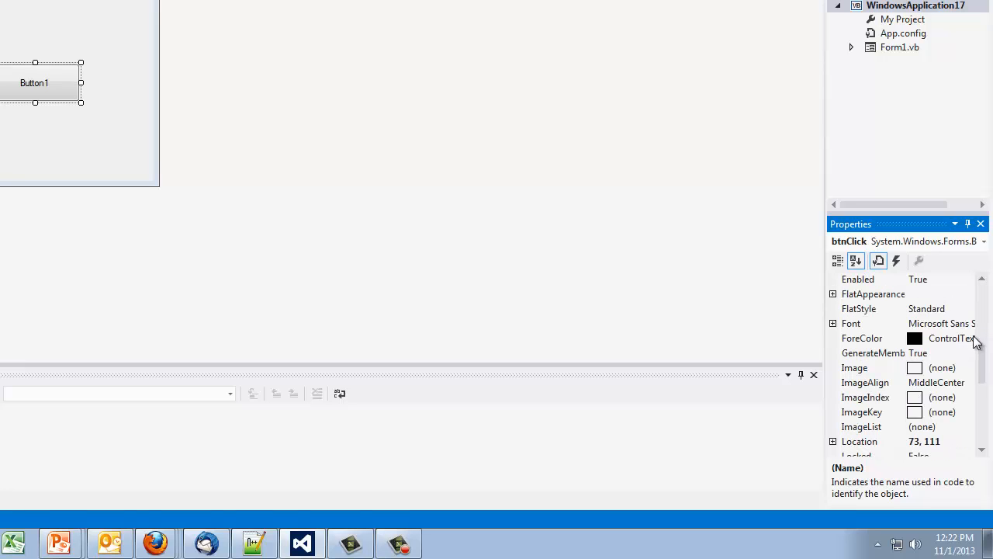
scroll(down, 3)
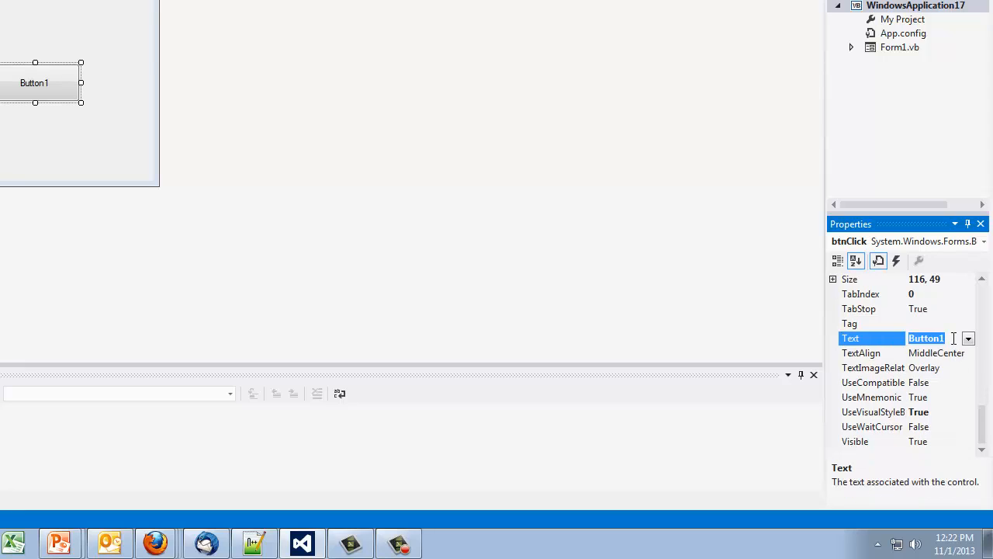
text(Click)
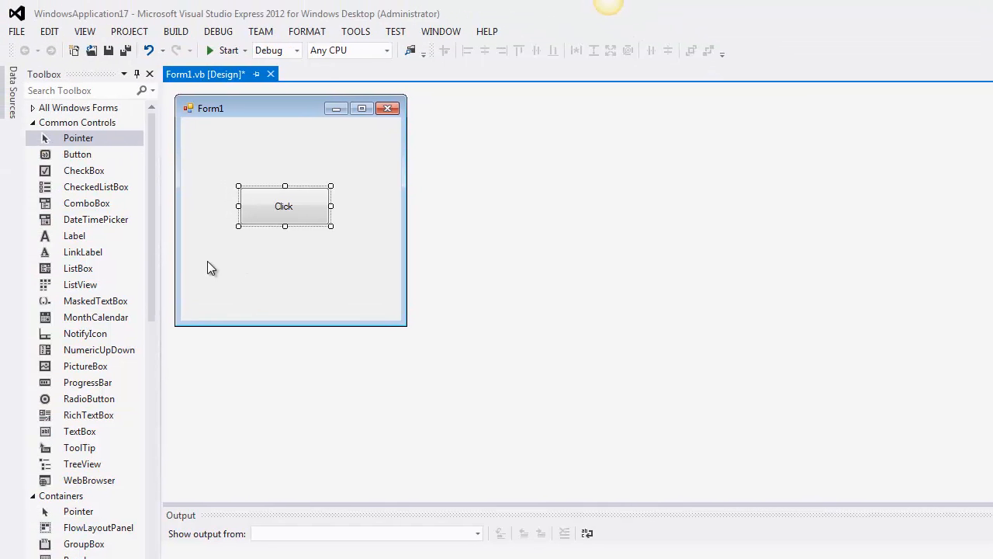
Step: Add a TextBox to Form1 and rename it, starting with 'tx'
click(79, 431)
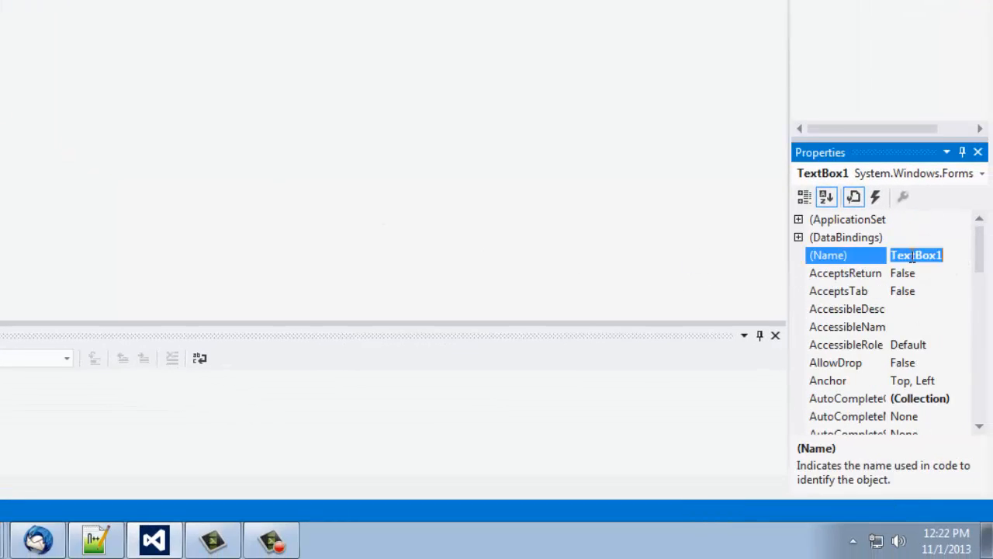
text(tx)
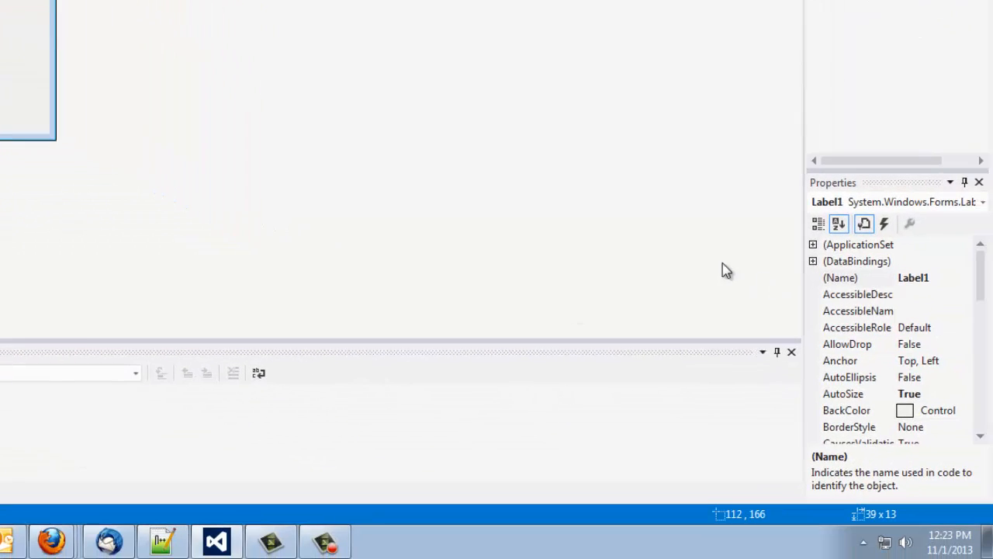
mouse_move(977, 273)
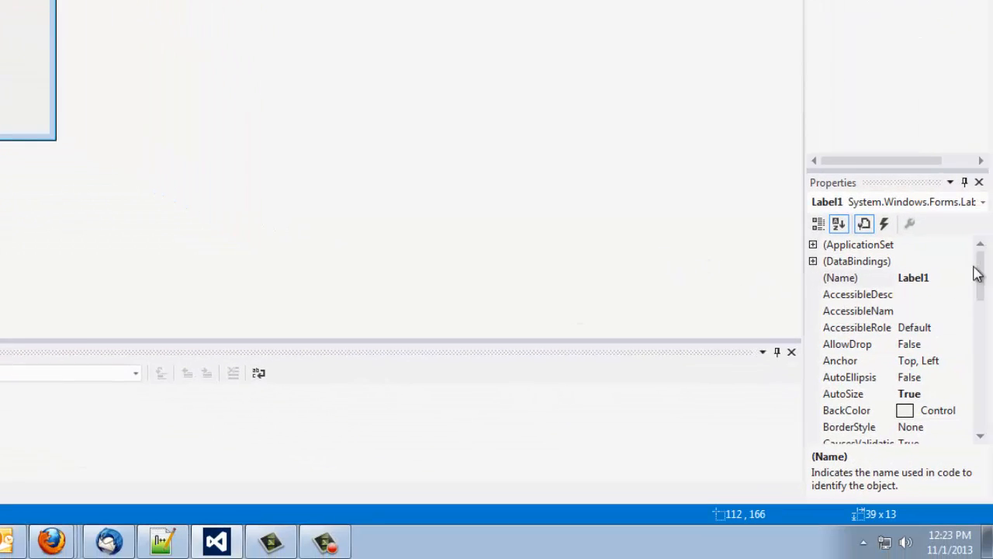
Step: Set the label above the text box to read 'Output'
scroll(down, 3)
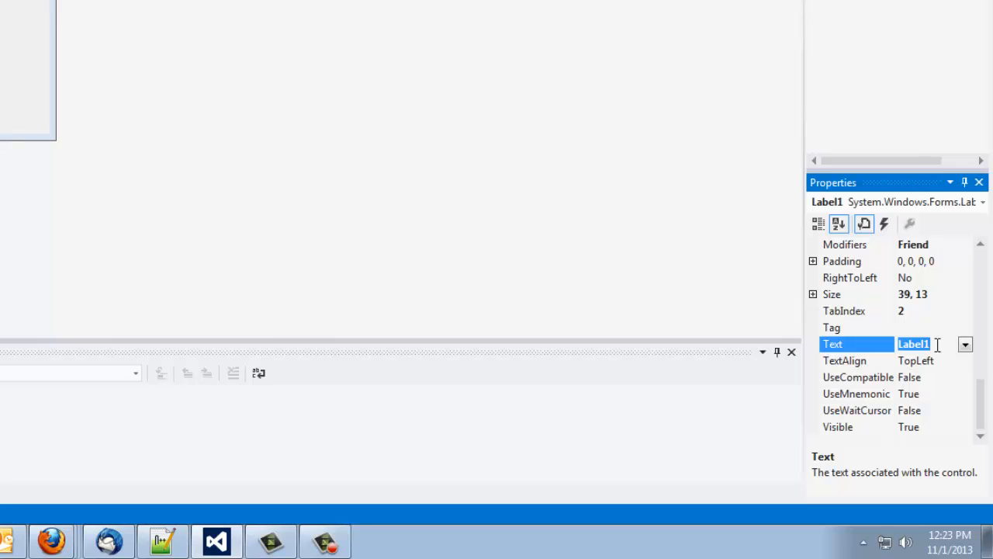
text(Output)
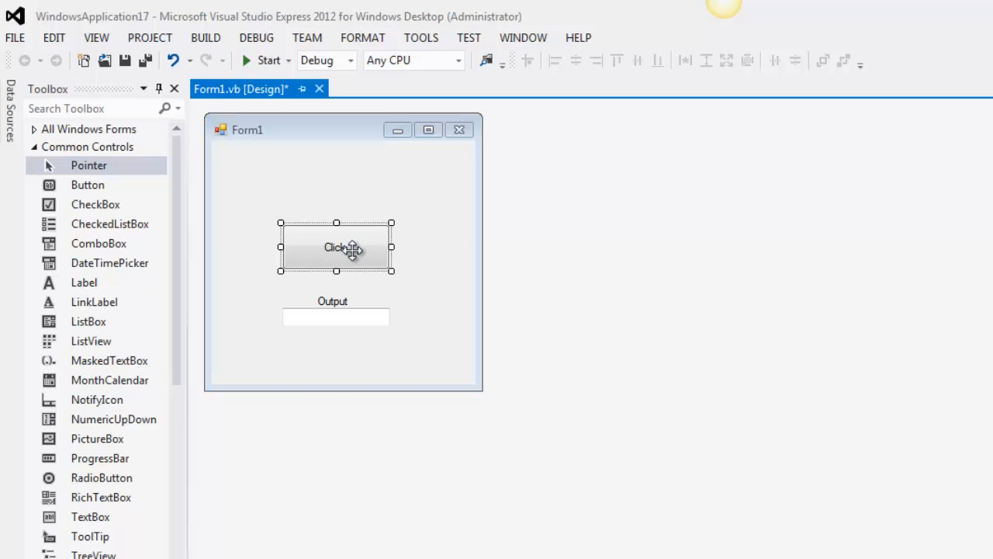
Step: Write txtOutput.Text = "Hello World" in the btnClick_Click handler
double_click(336, 247)
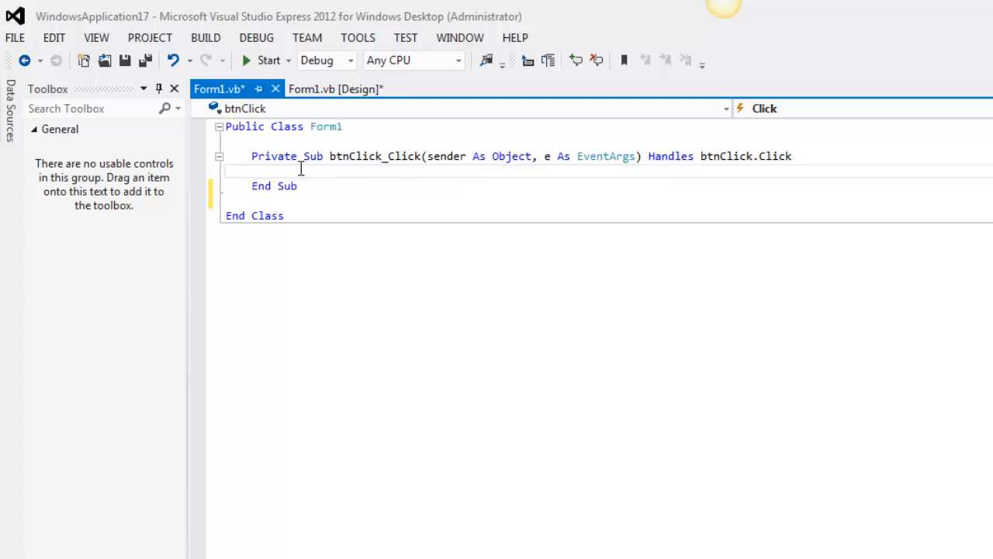
text(t)
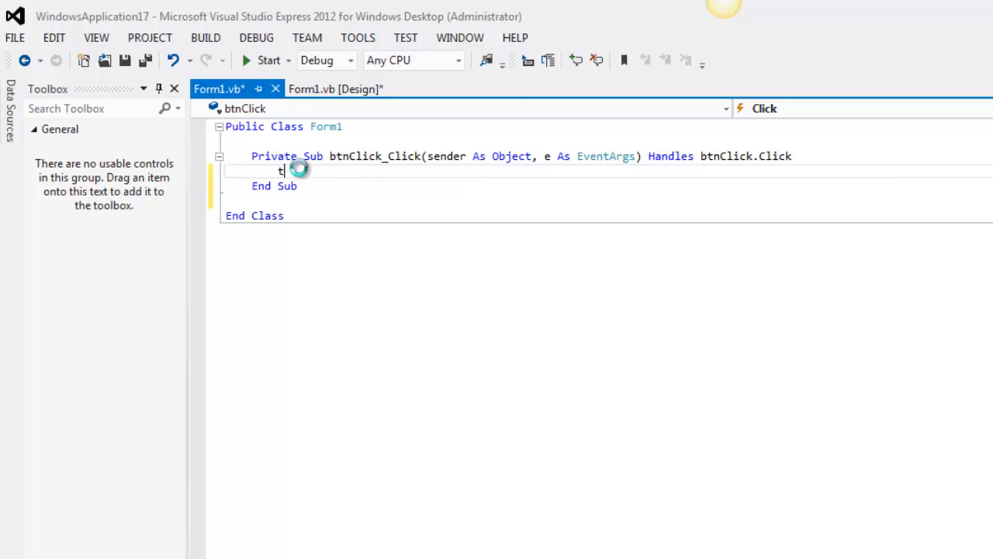
text(xtO)
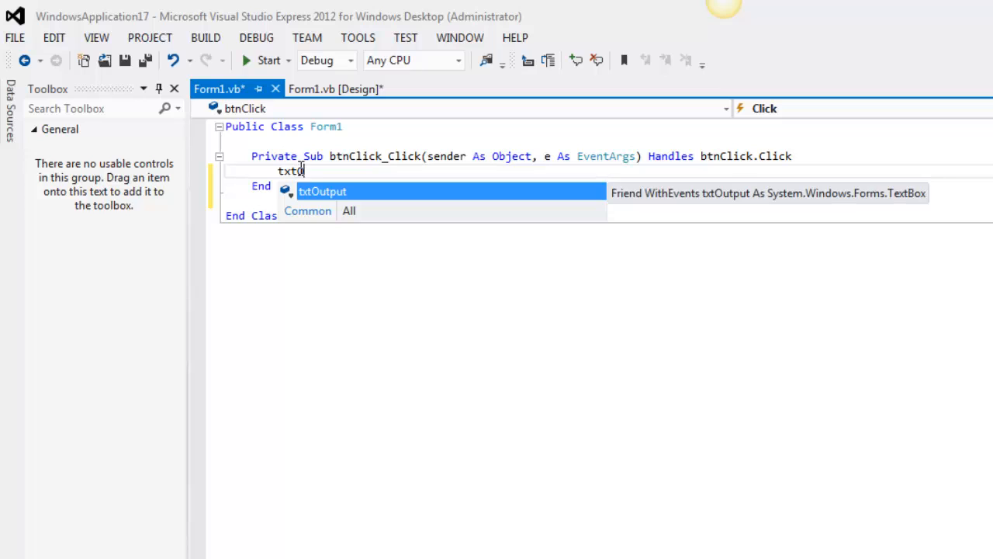
text(utput)
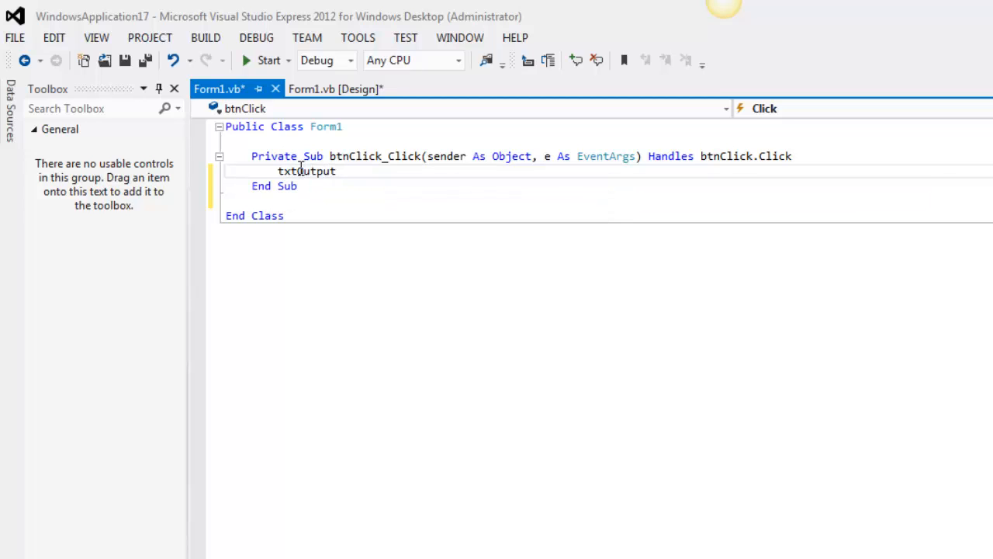
text(.text)
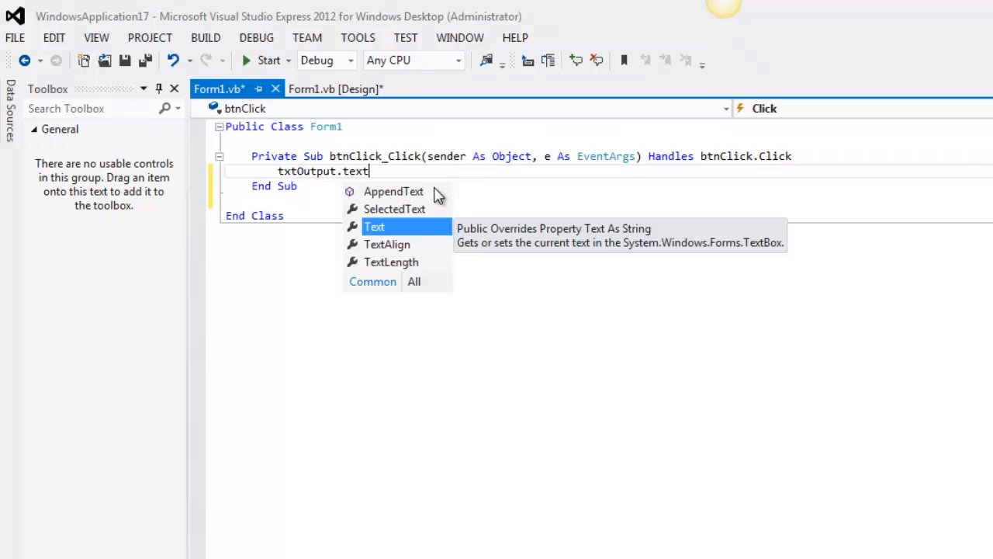
text(=)
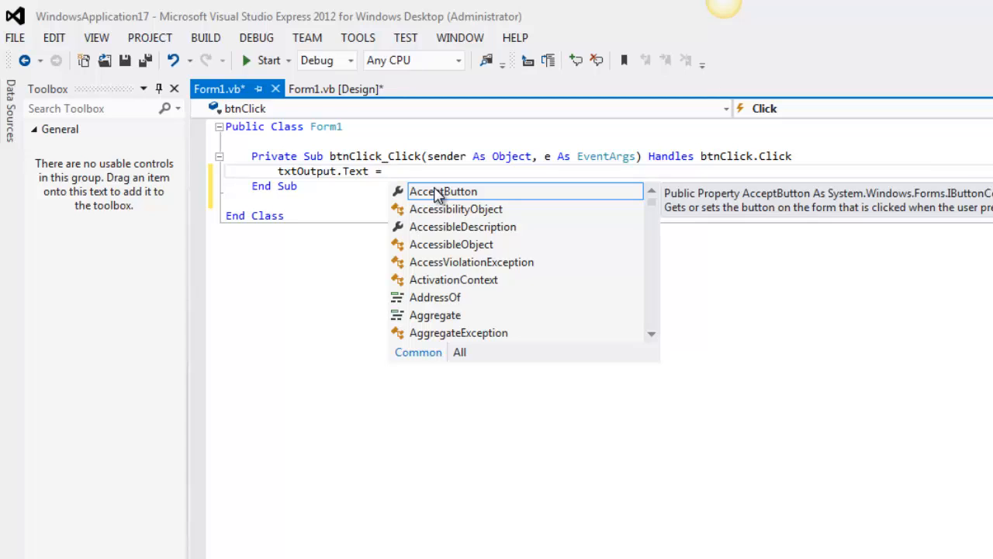
text("Hello Worl)
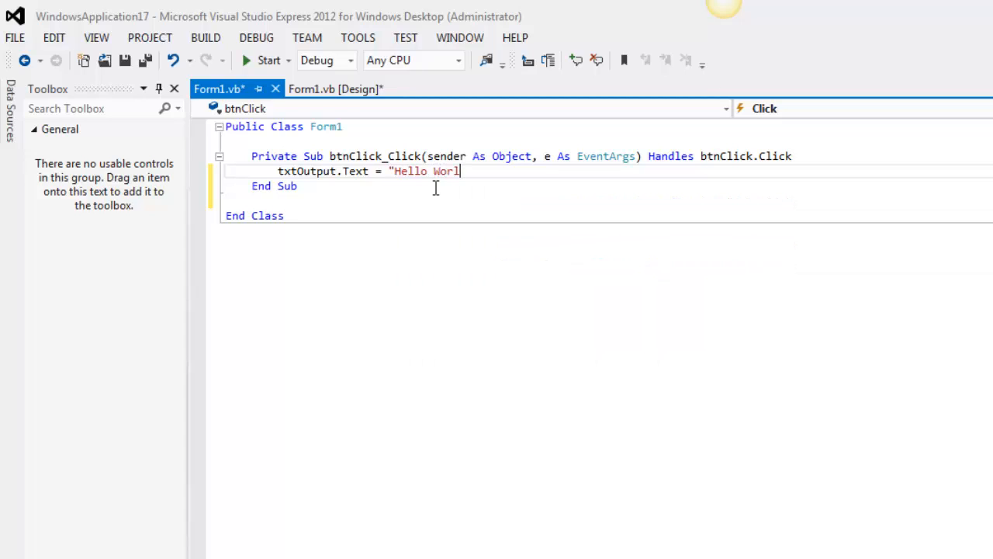
text(d")
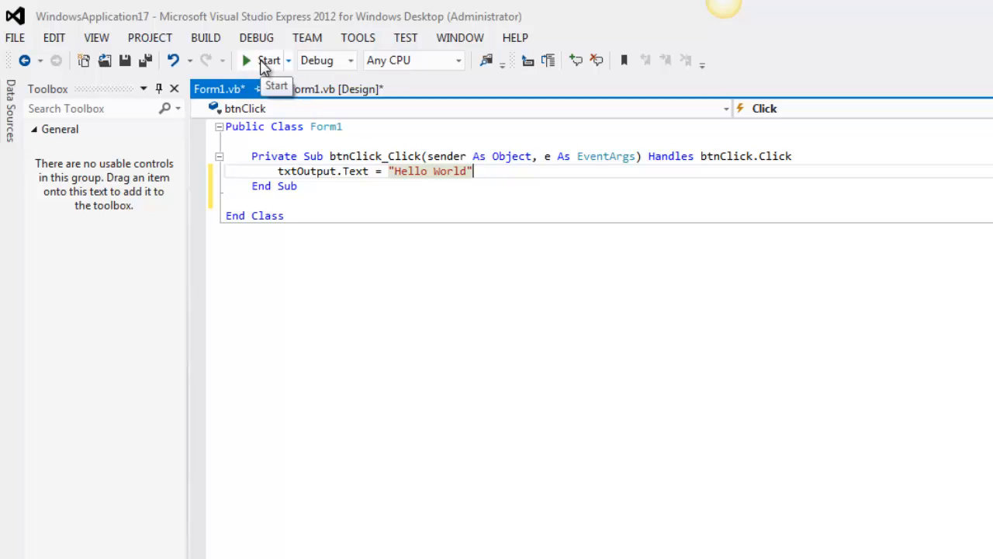
Step: Run the app and press Click to show 'Hello World' in the Output box
click(268, 60)
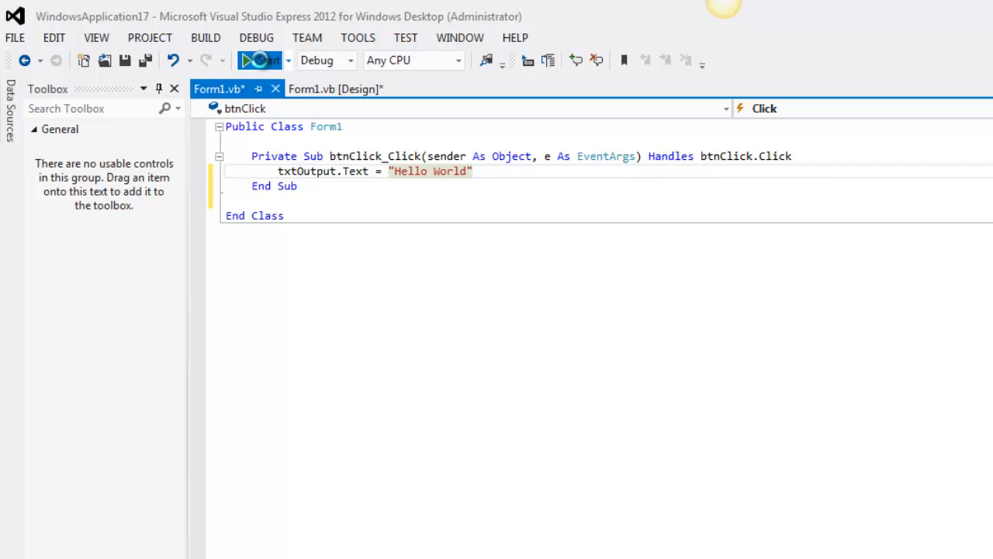
click(260, 59)
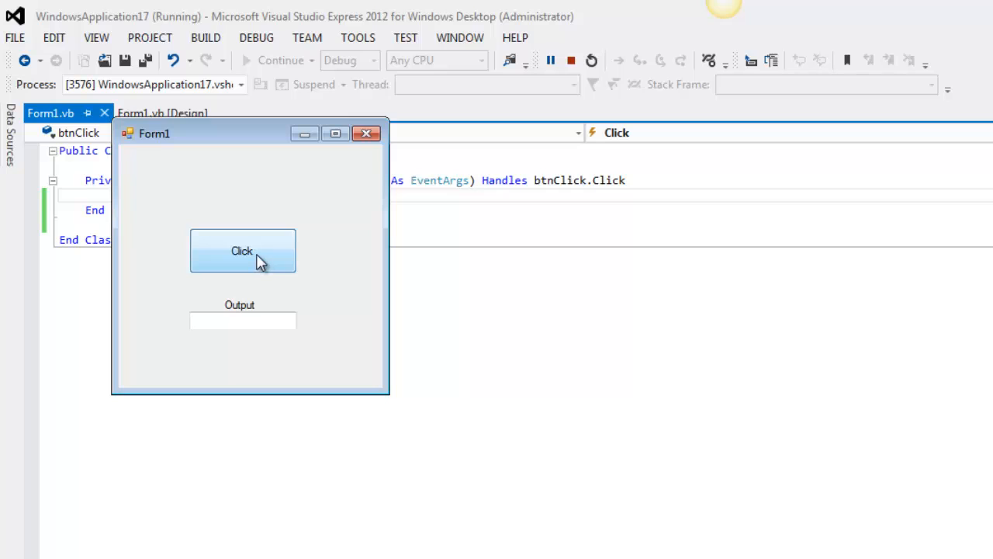
click(242, 251)
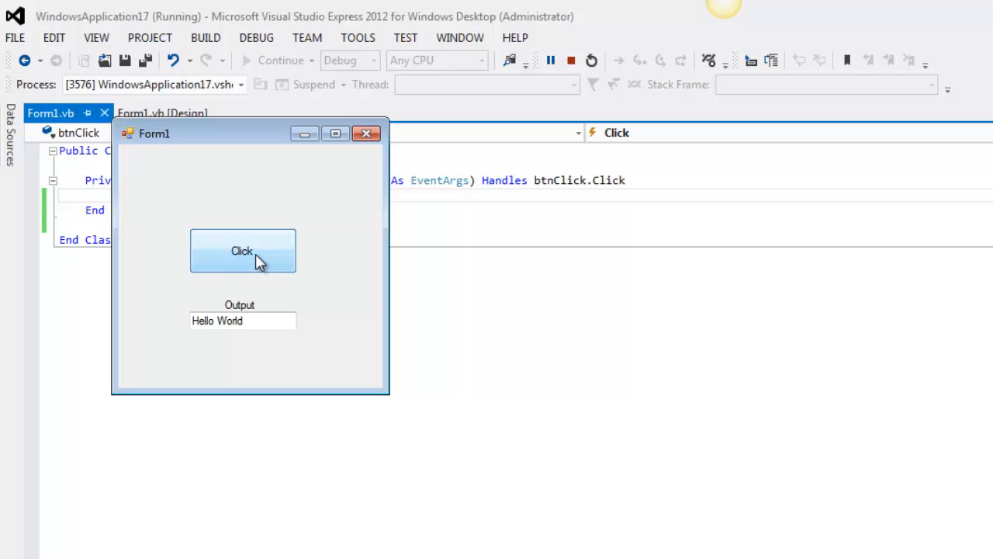